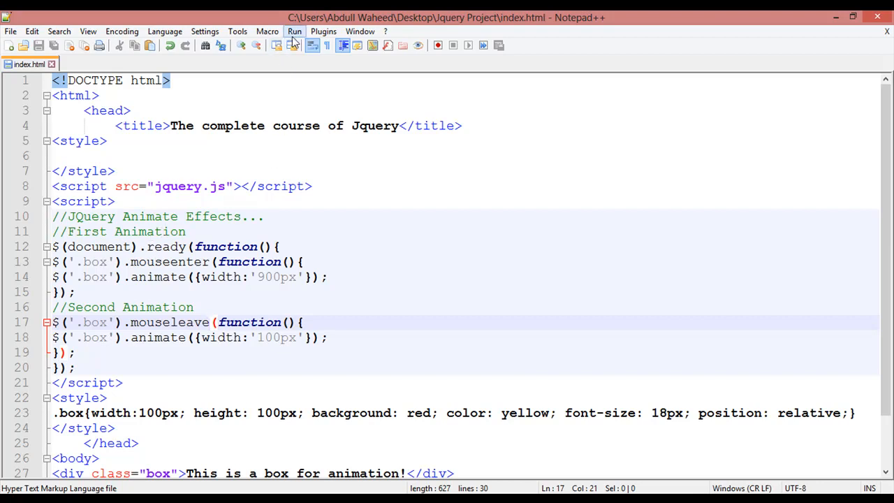
Delete the //Second Animation mouseleave block, leaving only the mouseenter handler.
click(294, 31)
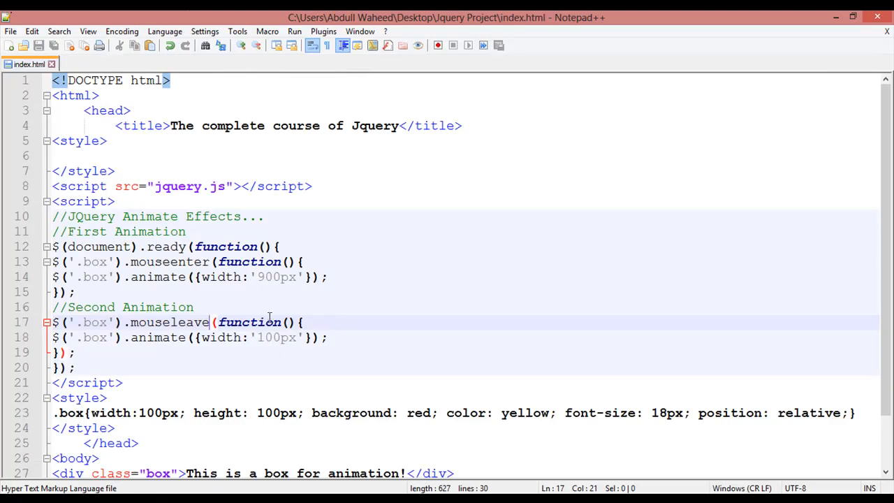
scroll(down, 3)
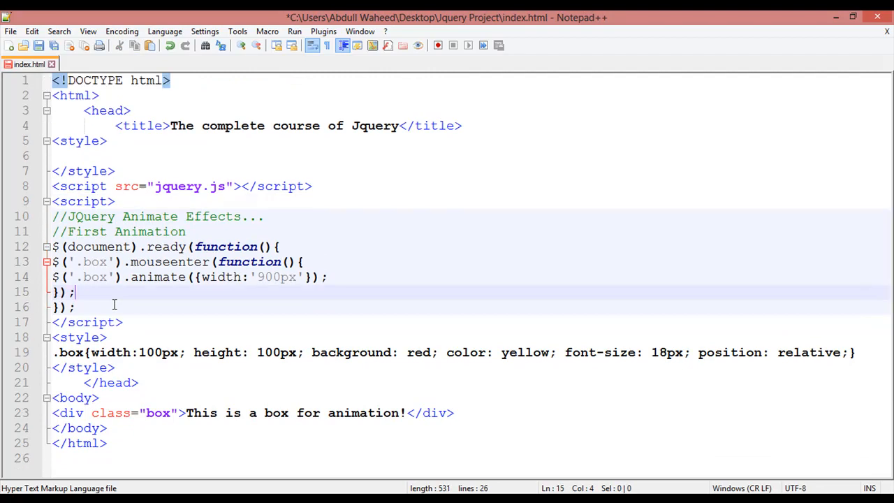
Replace .animate with .css and the width setting with 'background':'orange'.
double_click(157, 276)
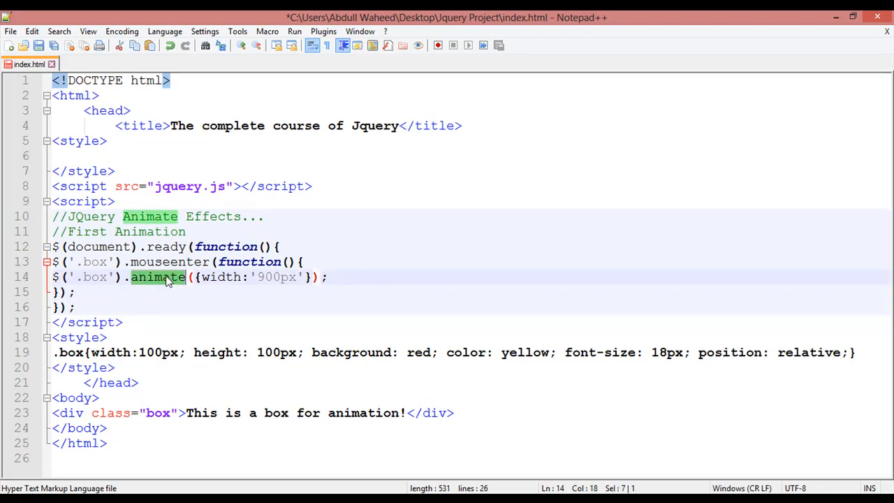
text(css)
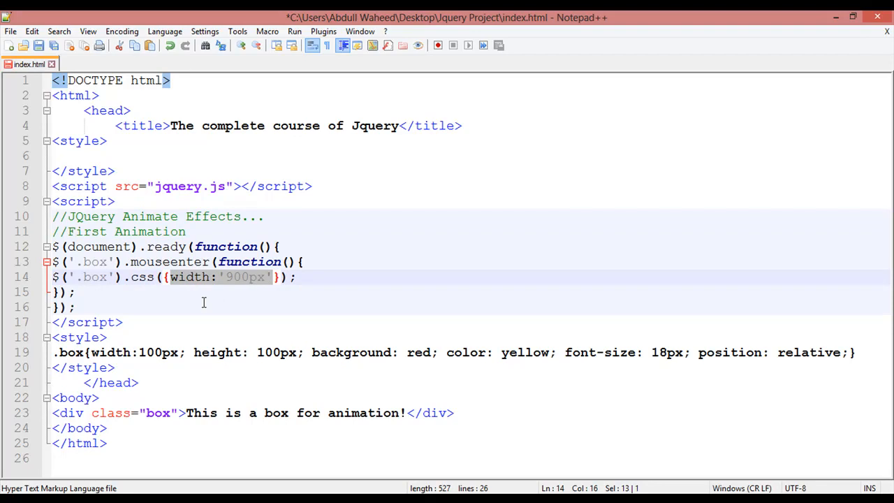
key(Delete)
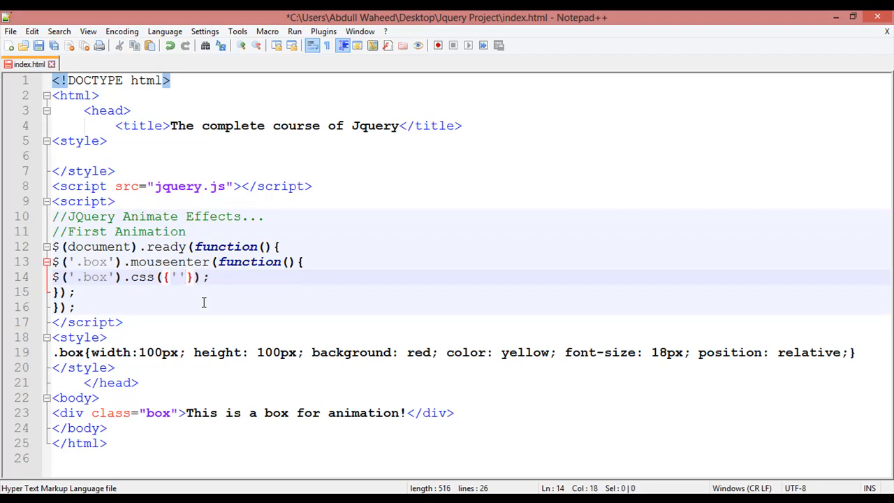
text(:'')
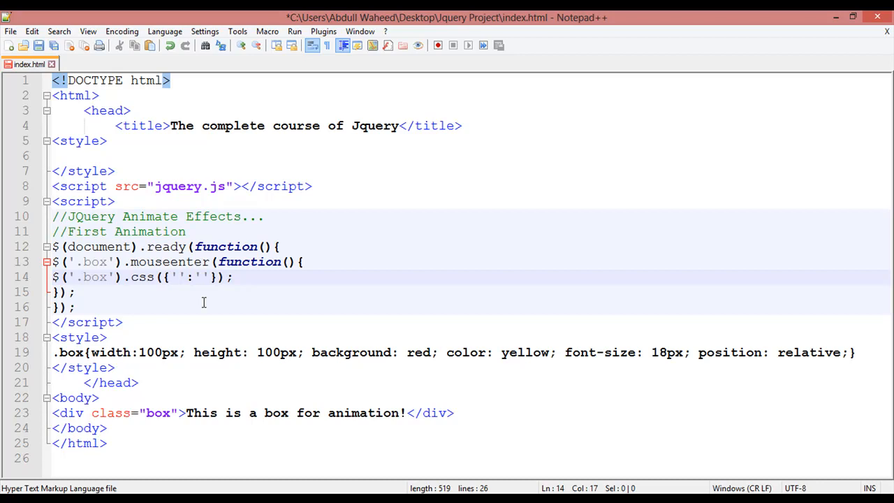
text(background)
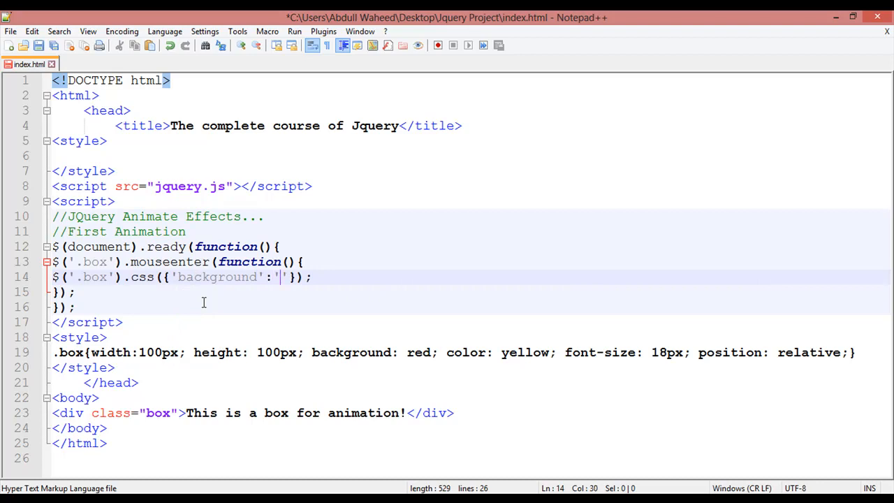
text(orange)
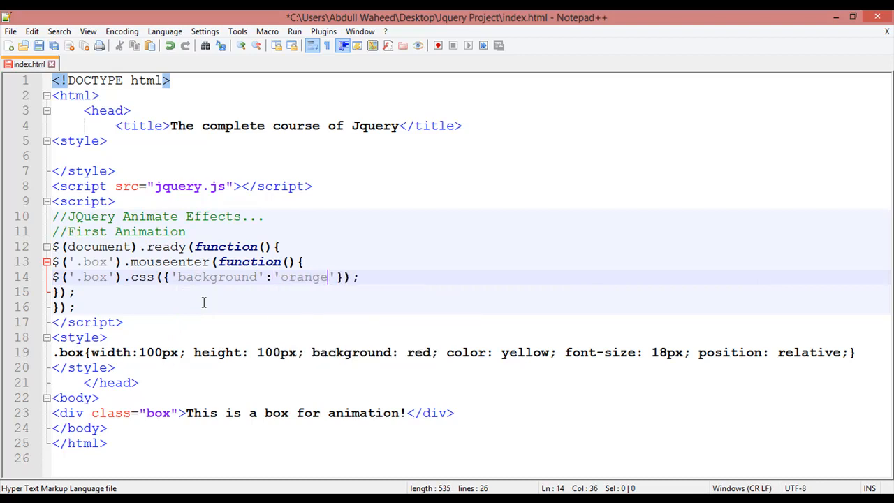
text(,)
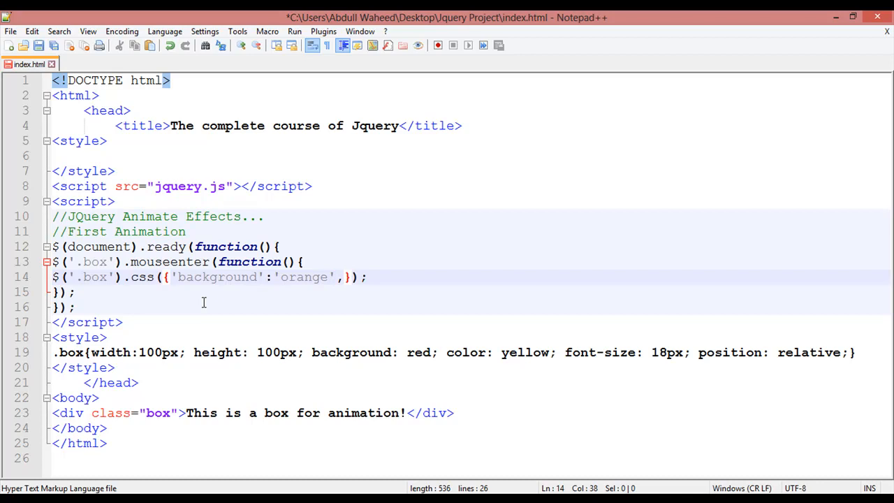
text('')
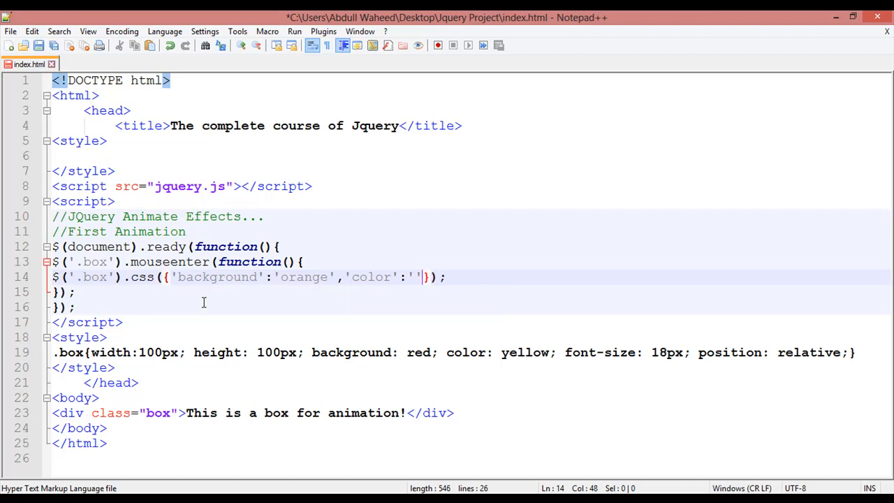
Add 'color':'green' and 'font-size':'22px' to the .css() object.
text(green)
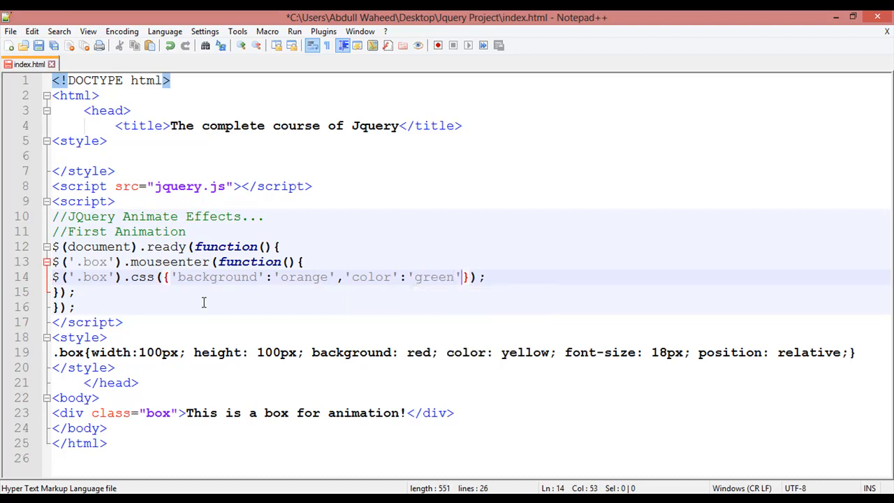
text(,)
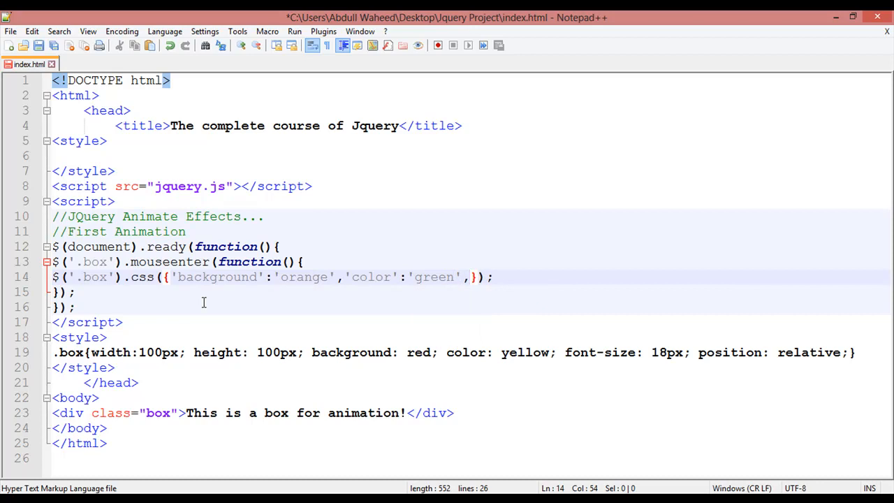
text(font-size':'')
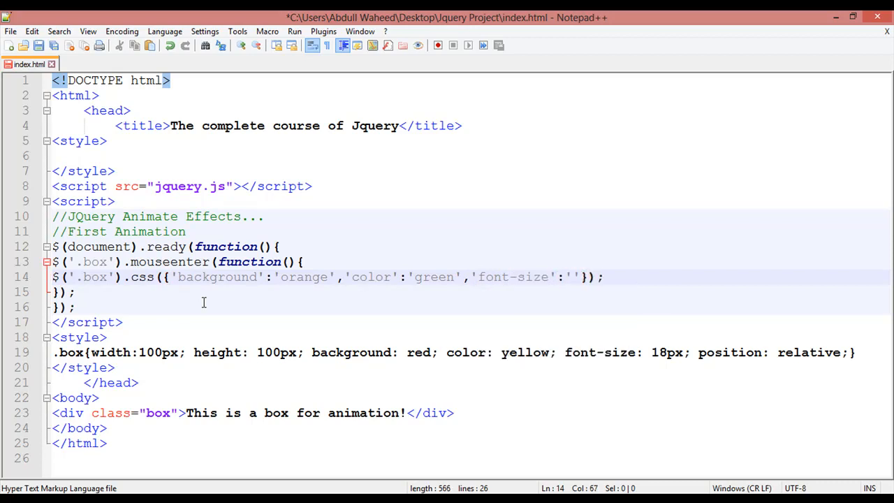
text(28p)
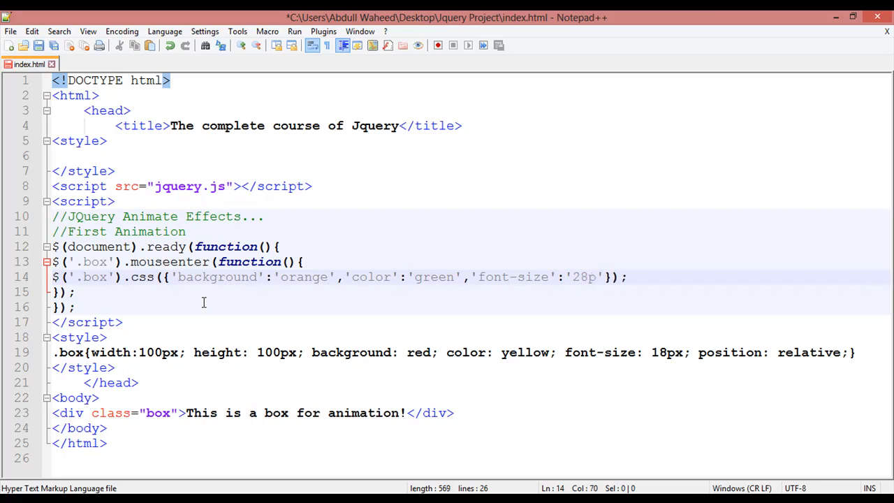
key(BackSpace)
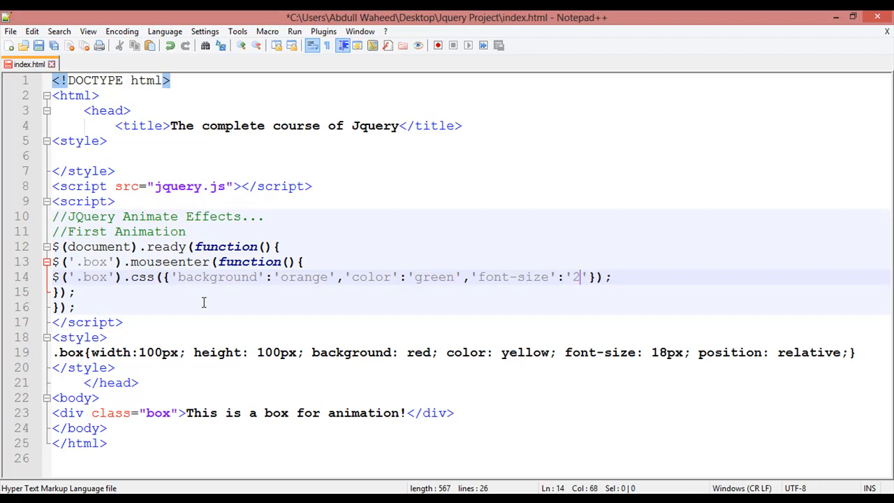
text(2px)
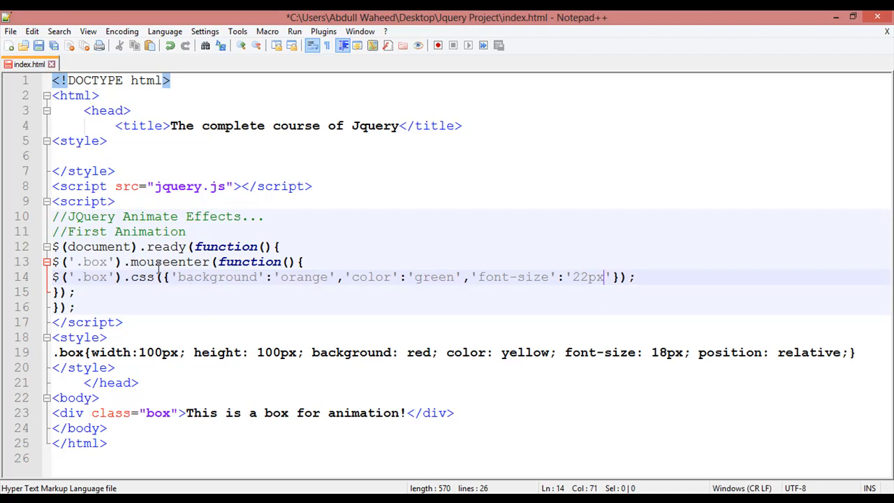
Change the handler's event from mouseenter to click and save index.html.
click(168, 261)
text(clic)
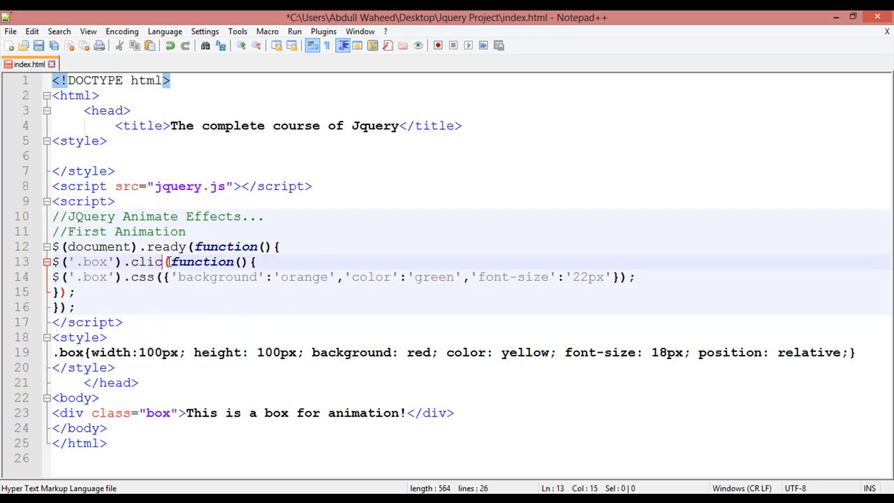
text(k)
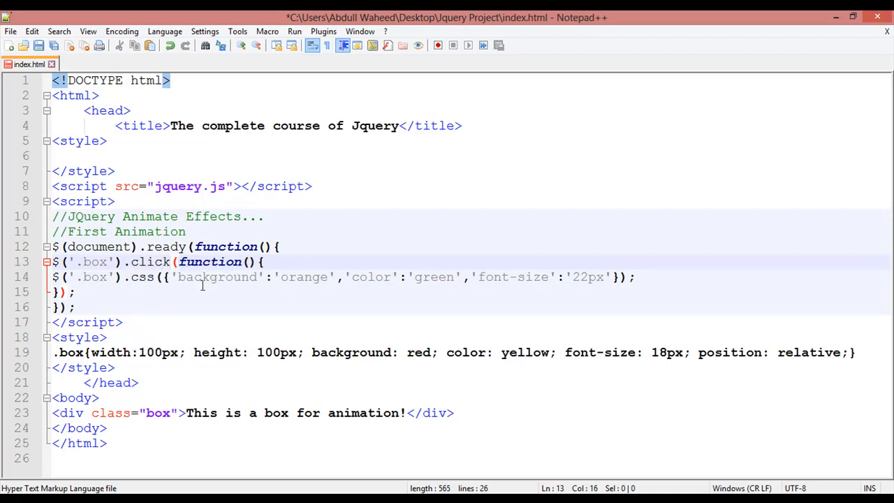
key(ctrl+s)
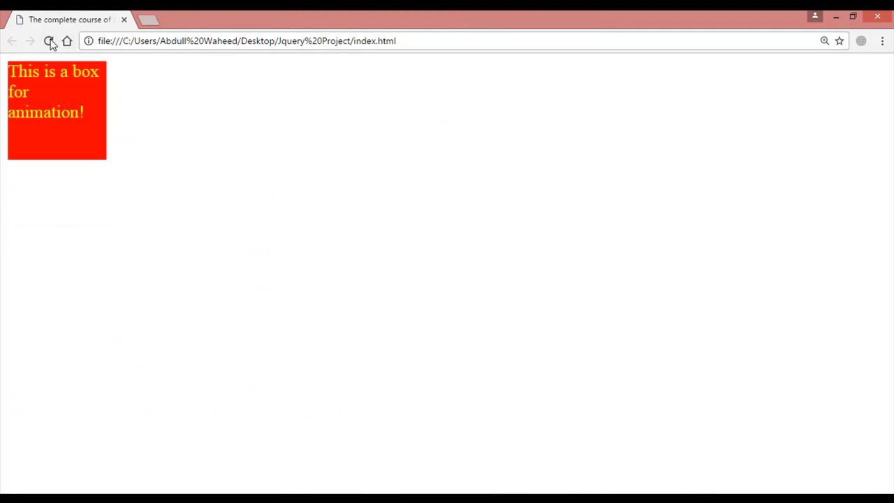
Reload the page in Chrome, test clicking the box, then reload to reset it.
click(48, 41)
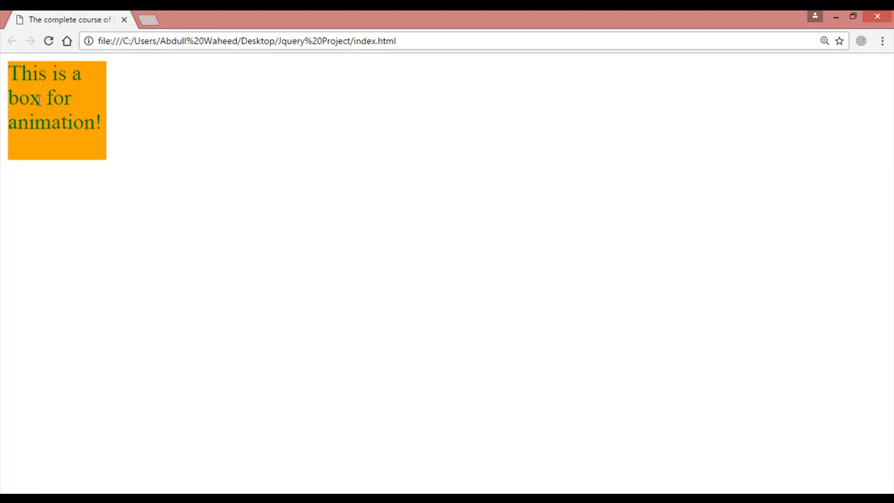
mouse_move(96, 112)
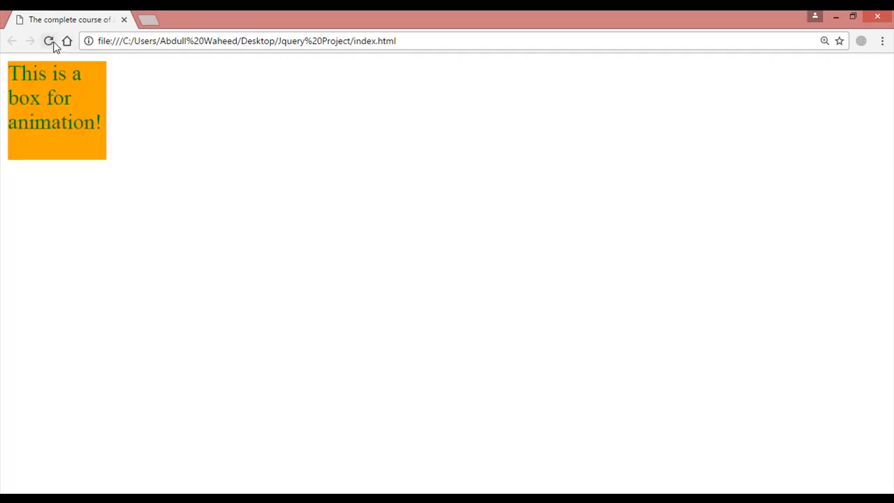
click(49, 41)
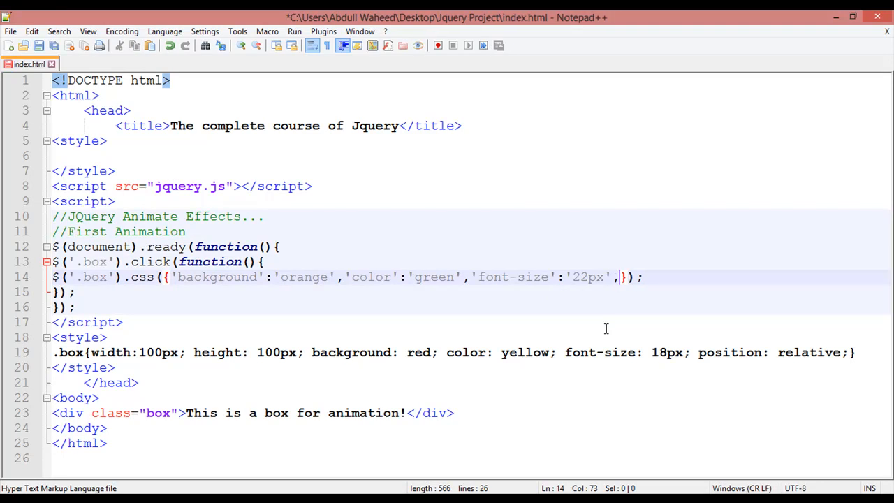
Append 'width':'500' to the .css() object, save, and switch back to Chrome.
text('')
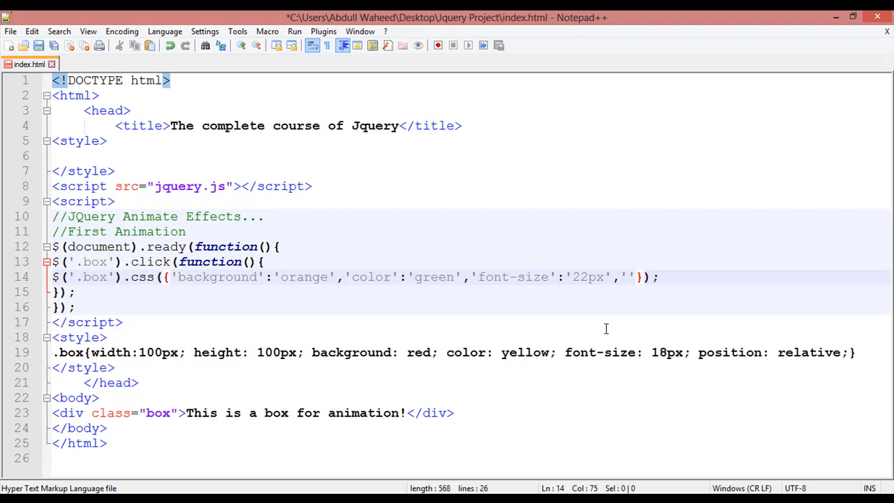
text(:')
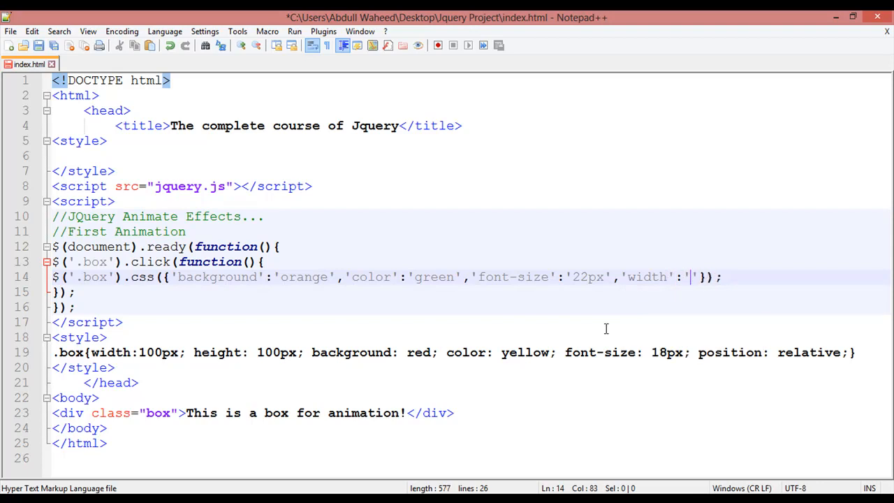
text(500)
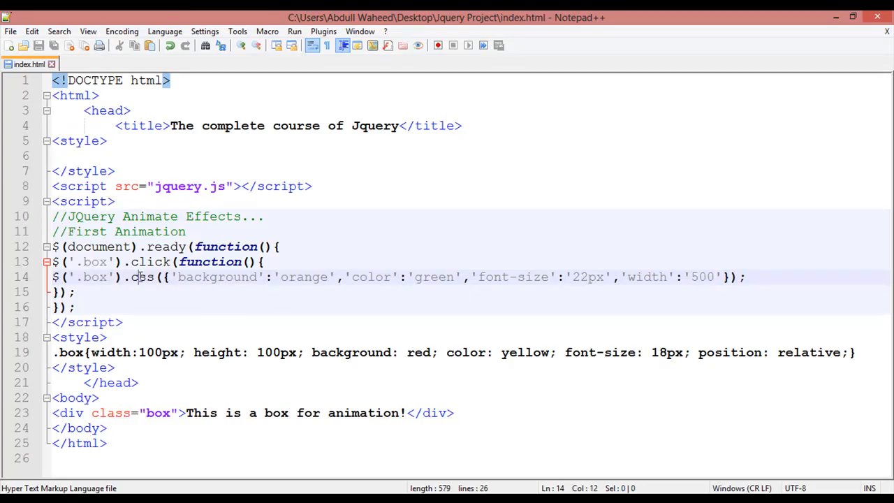
double_click(142, 276)
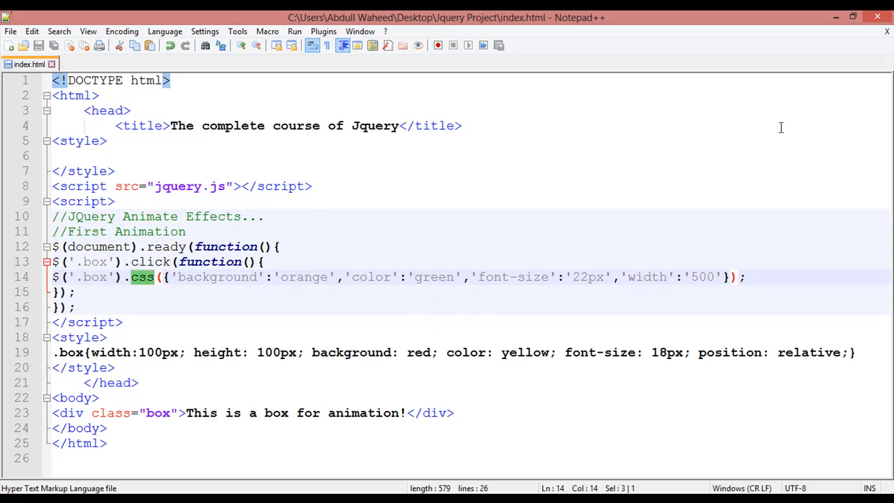
click(836, 17)
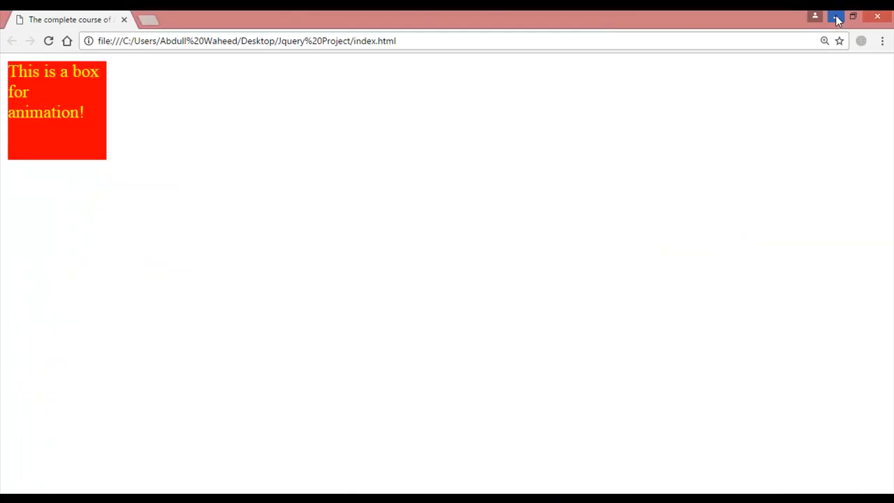